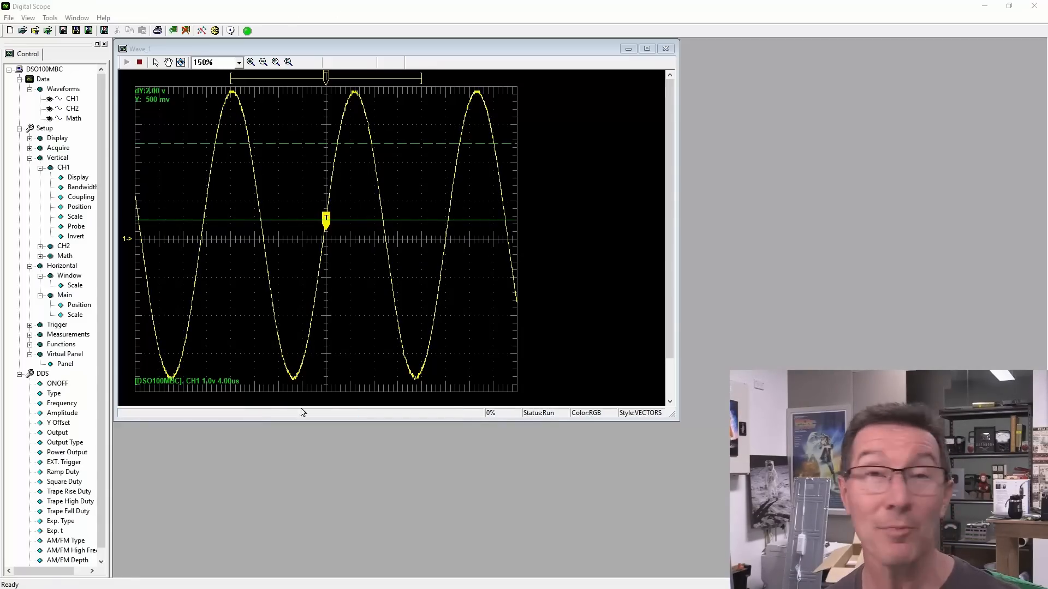
pyautogui.moveTo(411, 332)
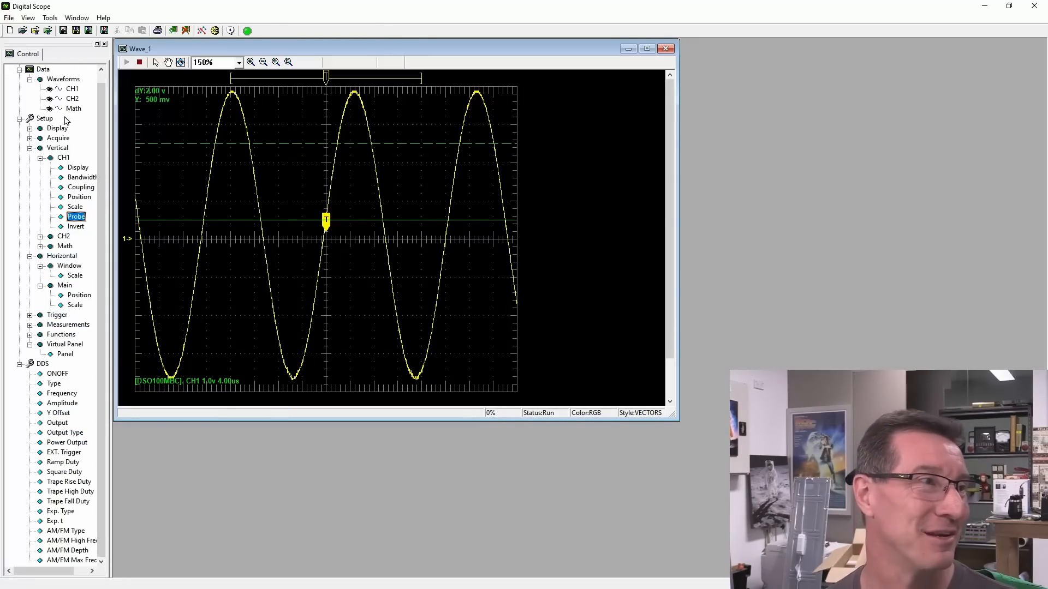
# Step: Expand the CH2 branch under Vertical in the Control tree
pyautogui.click(72, 99)
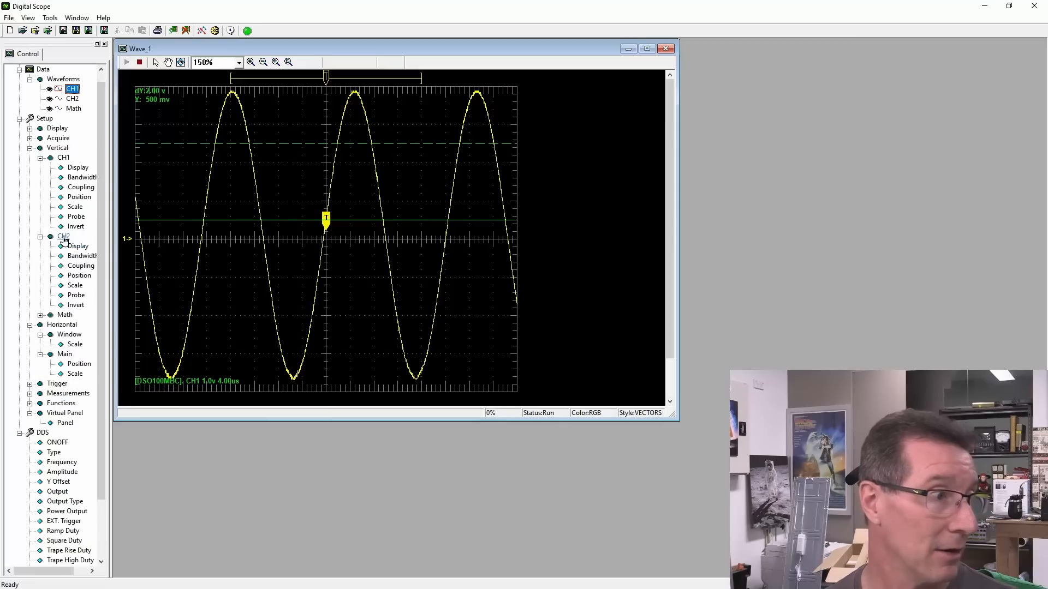
# Step: Enable CH2 Display so its trace appears beneath the CH1 sine wave
pyautogui.click(42, 236)
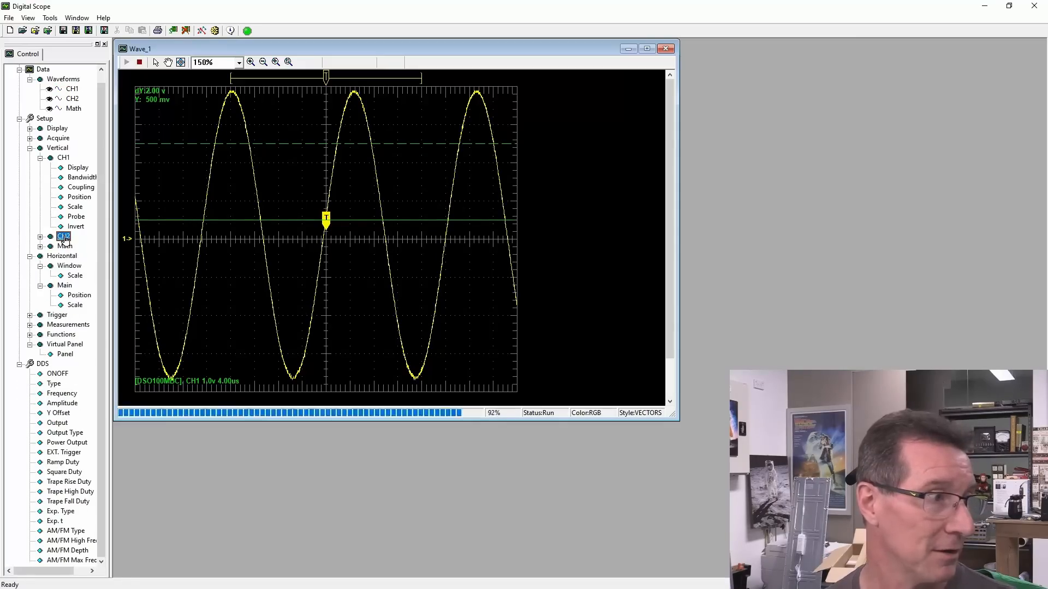
pyautogui.click(39, 236)
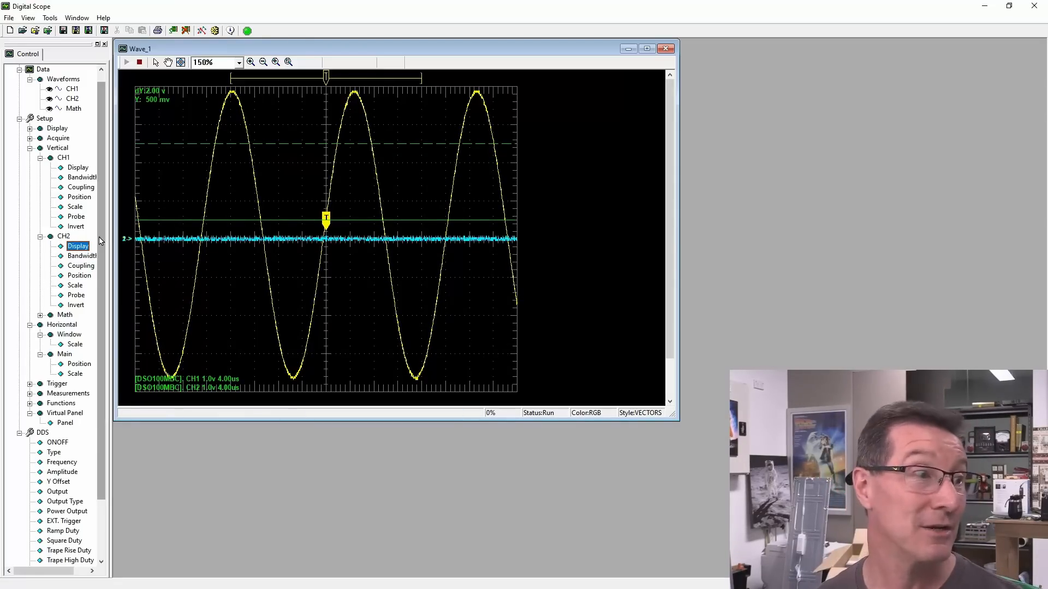
pyautogui.scroll(-3)
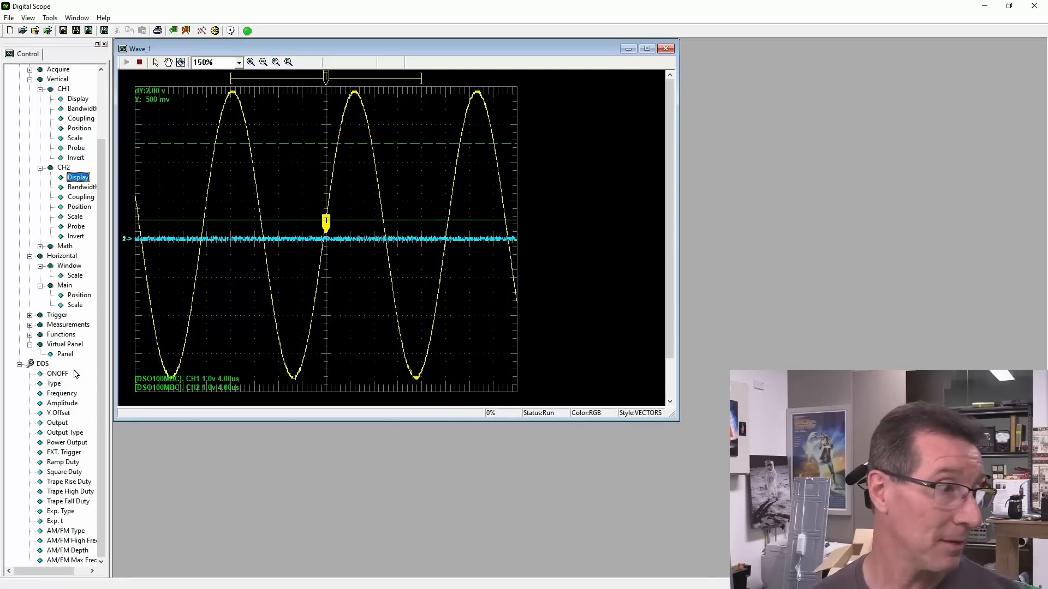
pyautogui.click(57, 373)
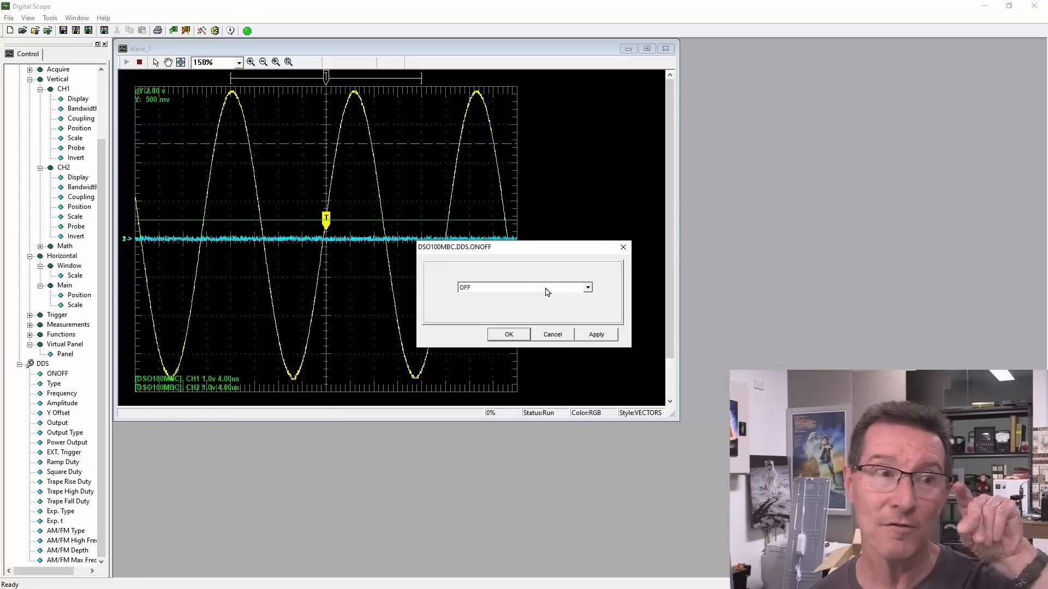
pyautogui.click(587, 288)
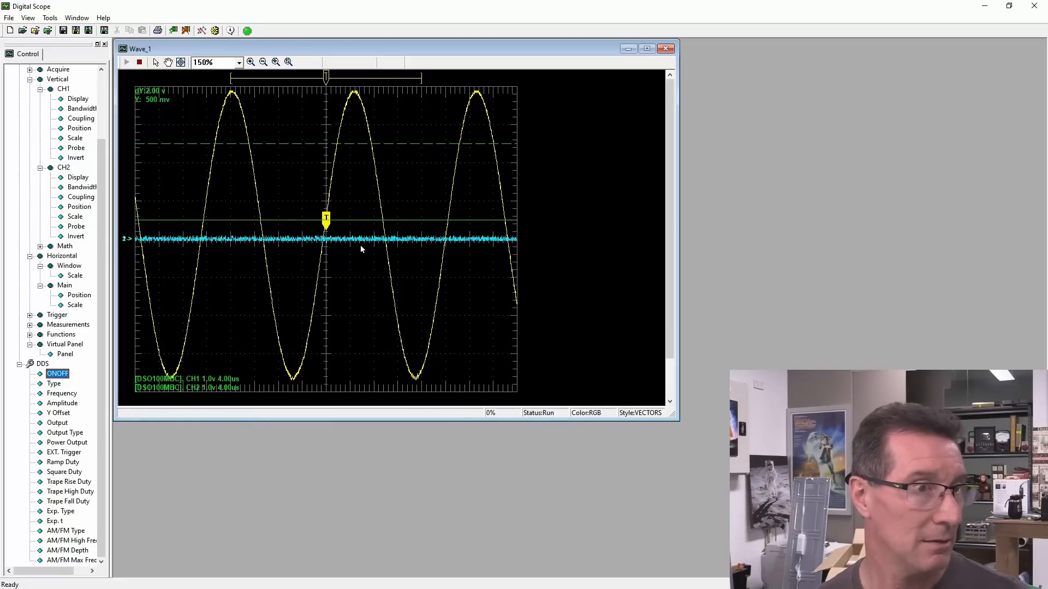
pyautogui.moveTo(203, 413)
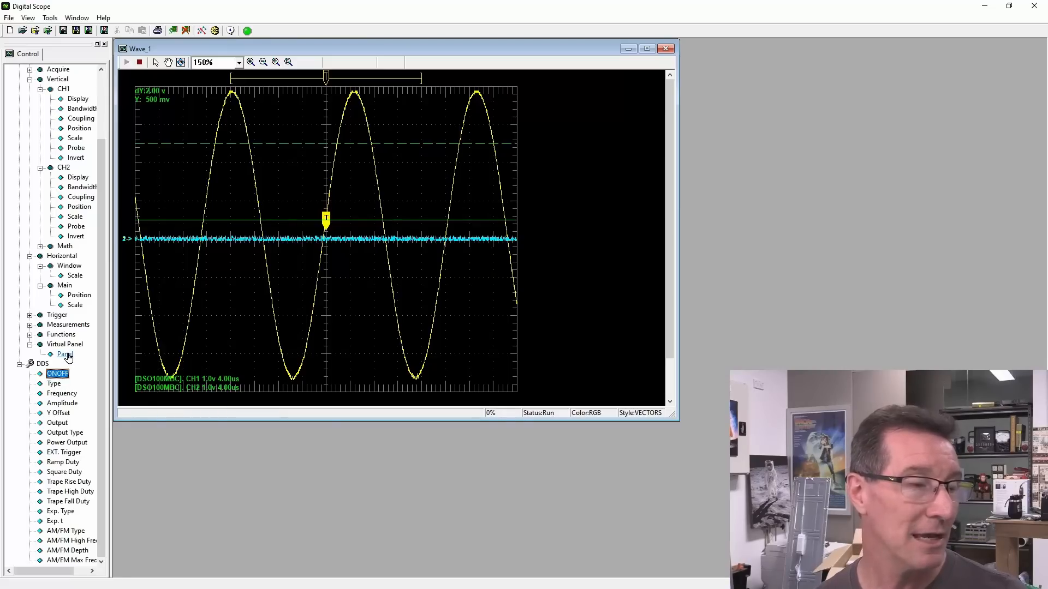
pyautogui.click(65, 353)
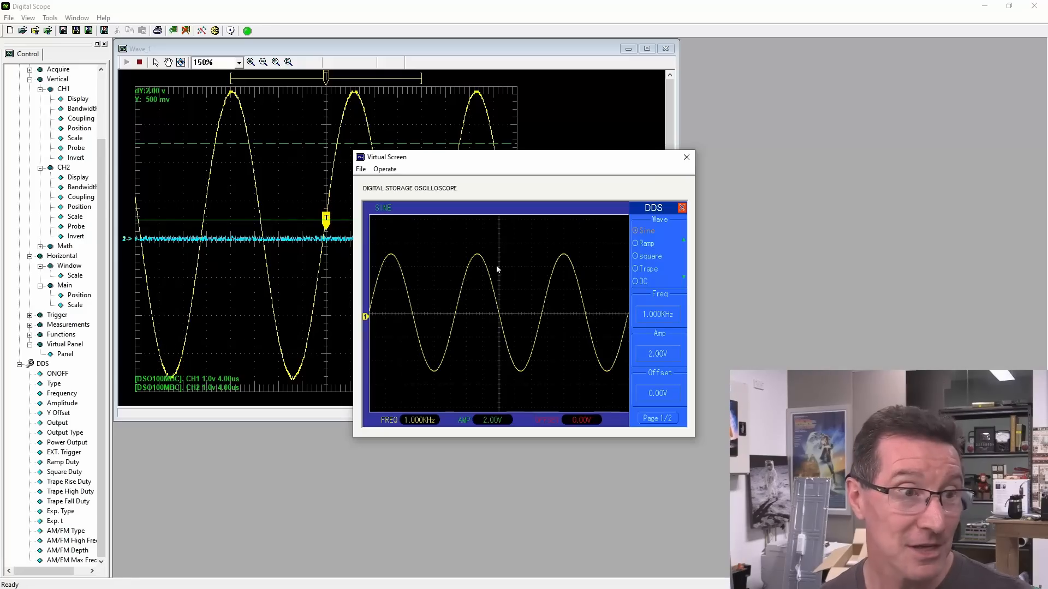
pyautogui.moveTo(537, 285)
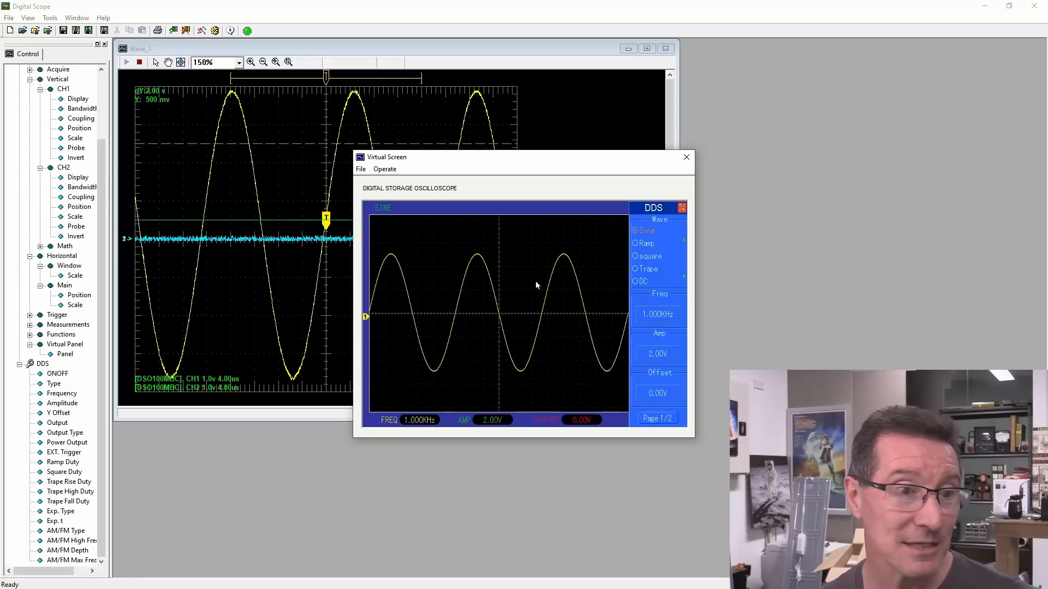
pyautogui.moveTo(419, 280)
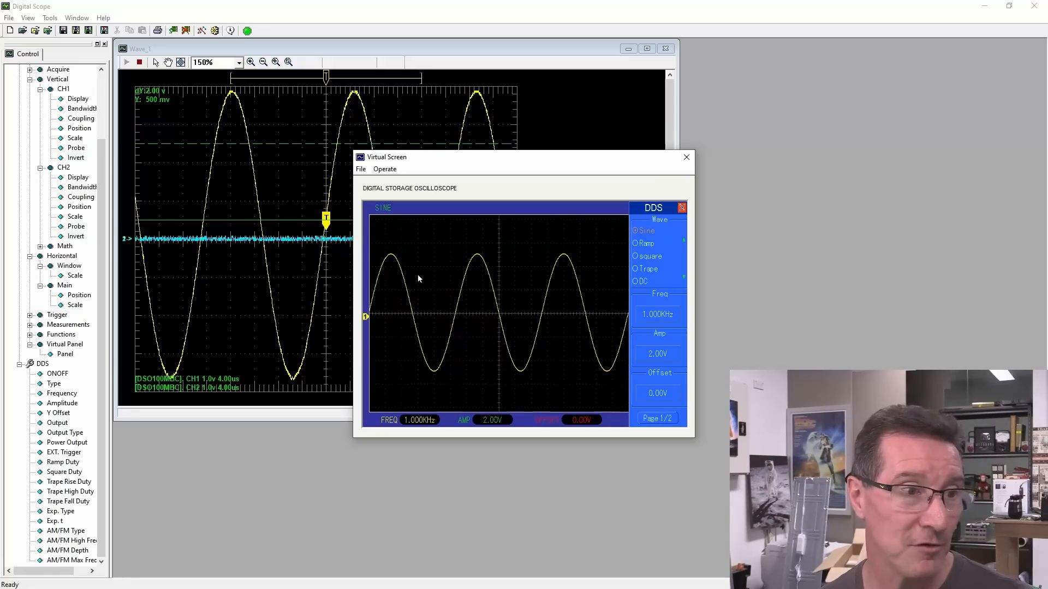
pyautogui.moveTo(563, 273)
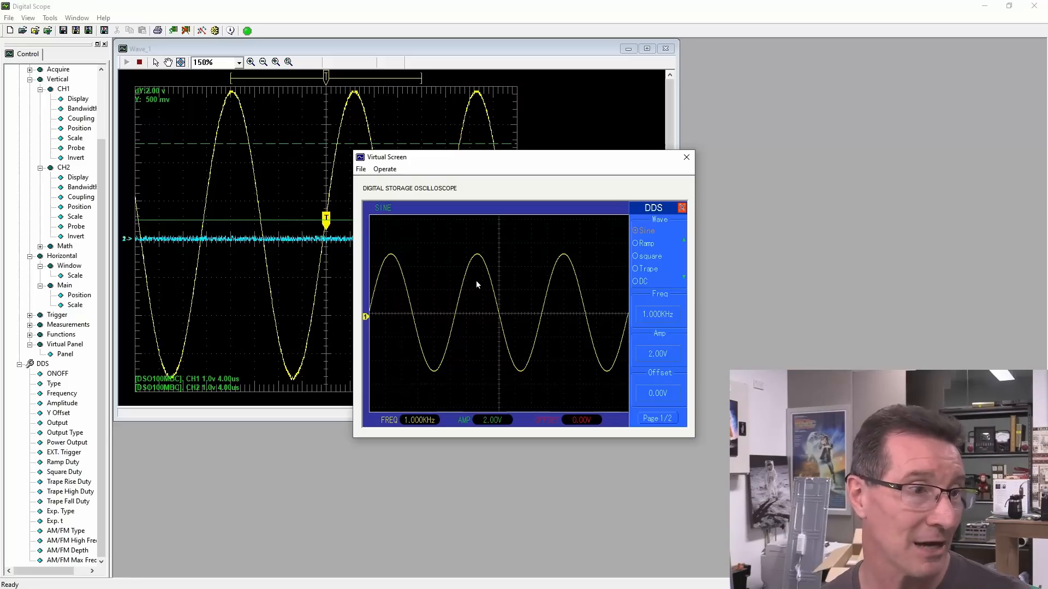
pyautogui.moveTo(686, 157)
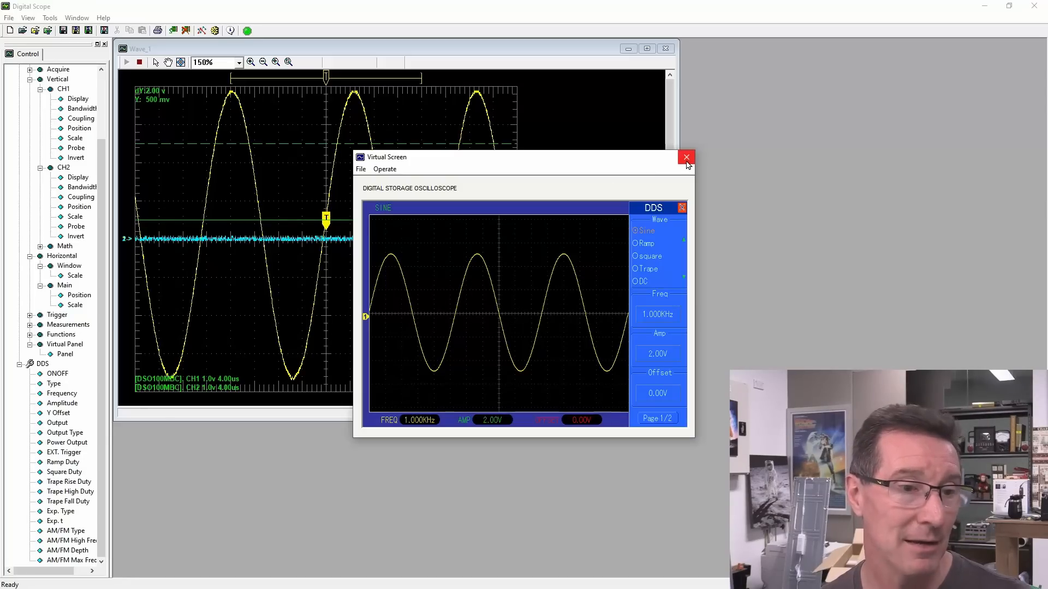
pyautogui.click(685, 157)
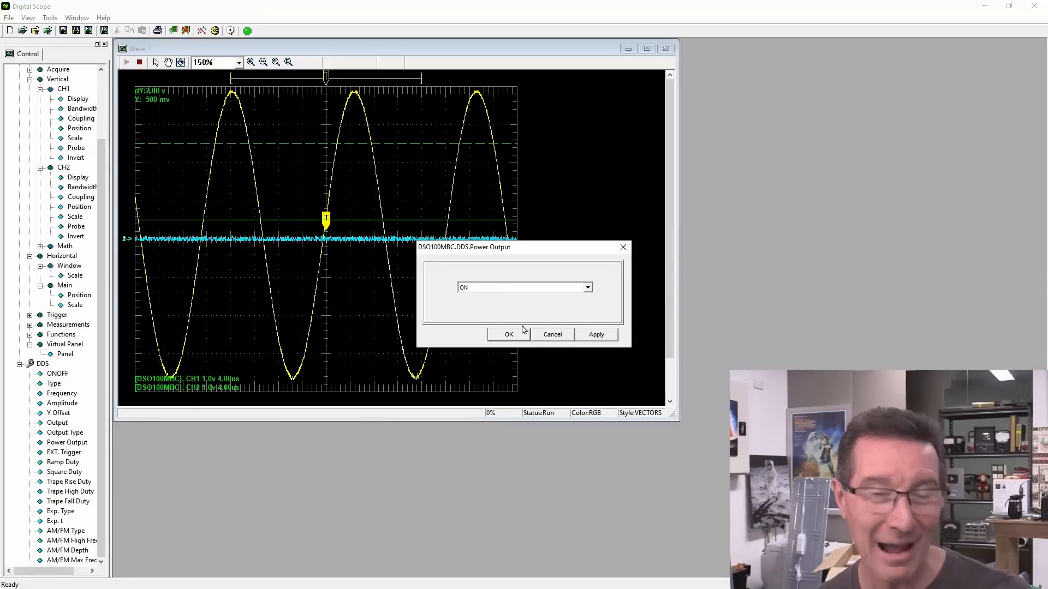
# Step: Confirm DDS Power Output ON and DDS ONOFF ON so the generator drives CH2
pyautogui.click(509, 335)
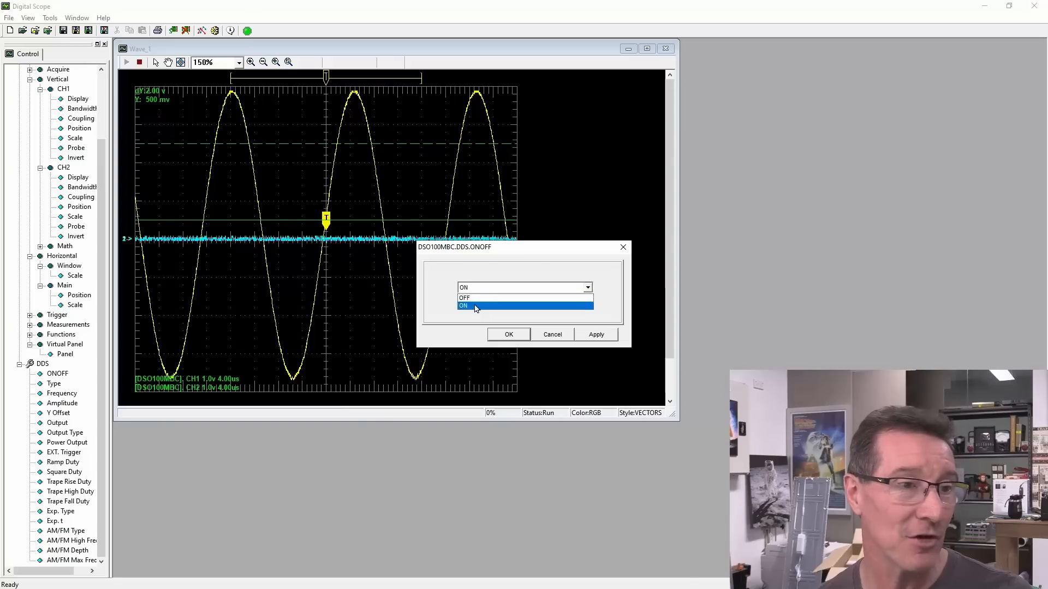
pyautogui.click(509, 336)
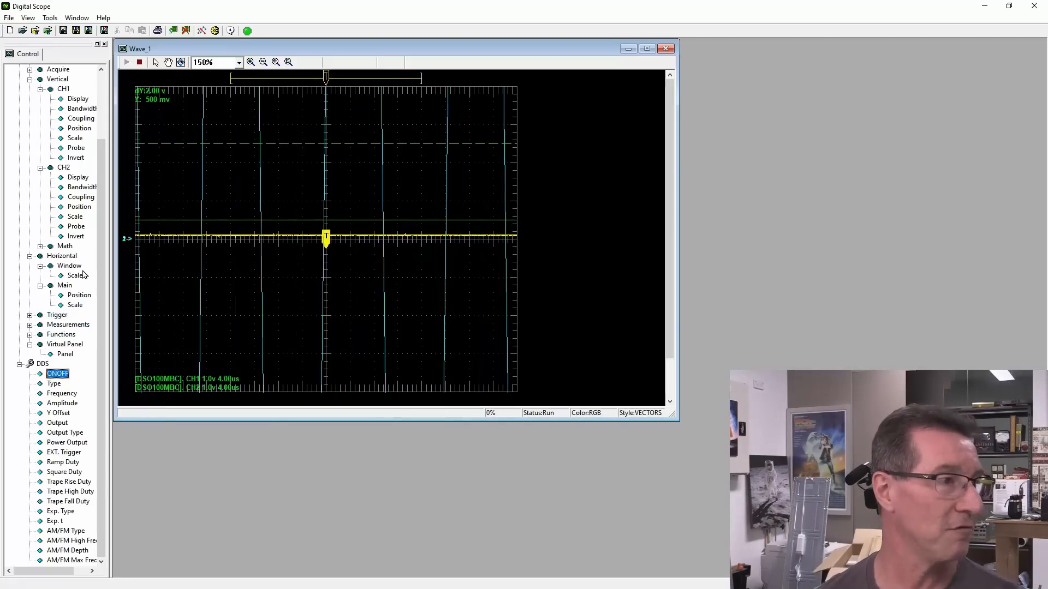
# Step: Raise the CH2 vertical scale to 10 V per division so the sine fits on screen
pyautogui.click(75, 216)
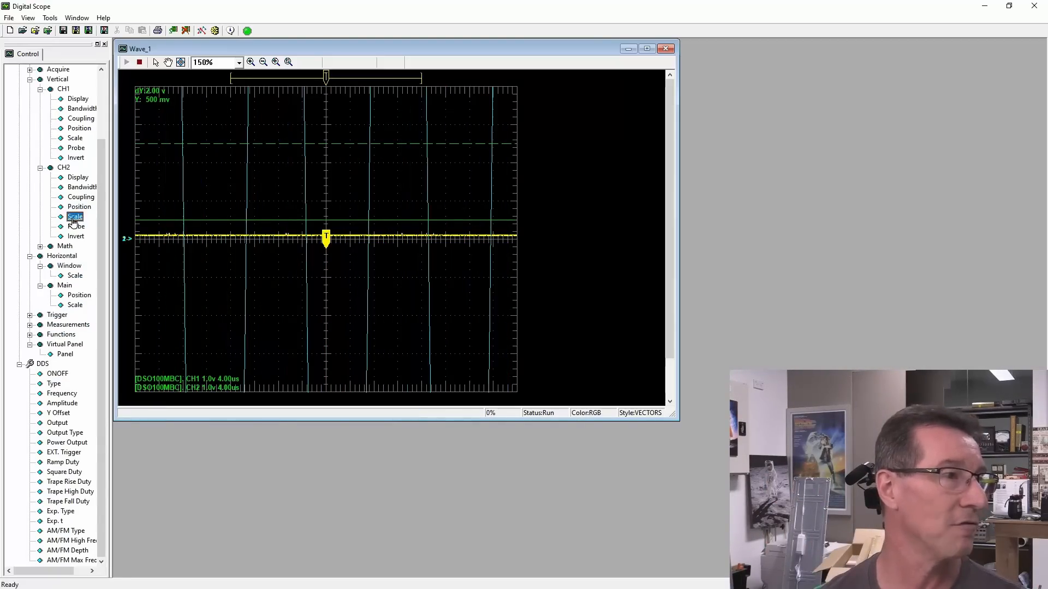
pyautogui.doubleClick(74, 216)
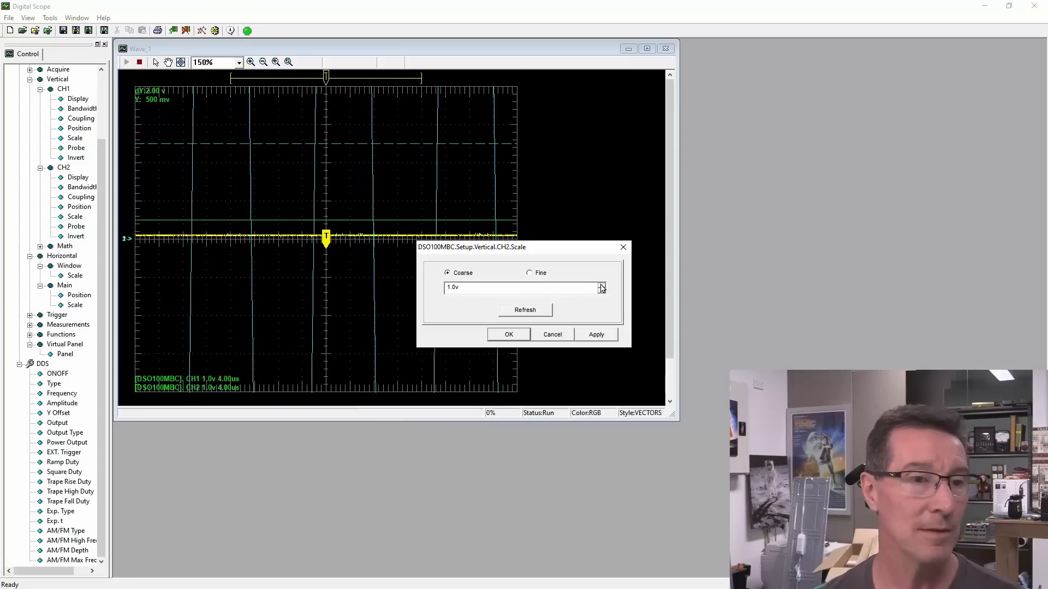
pyautogui.click(525, 310)
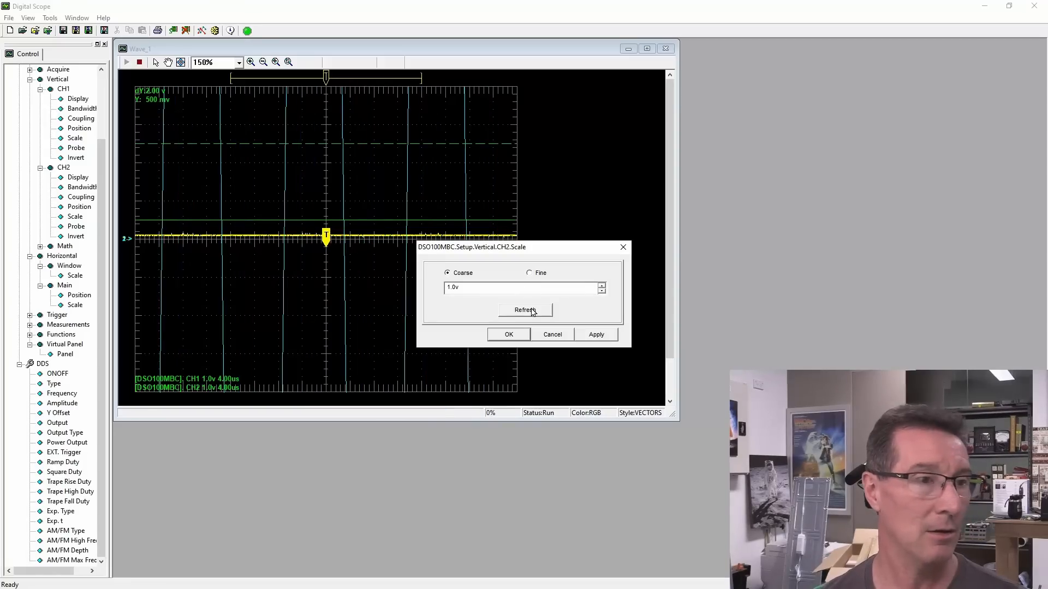
pyautogui.click(509, 336)
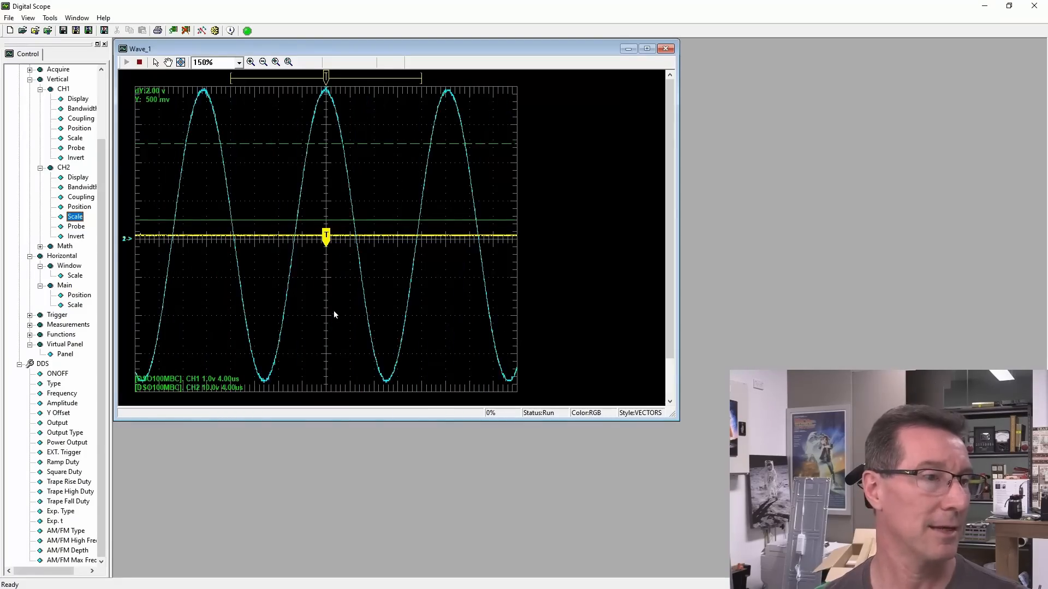
pyautogui.click(75, 225)
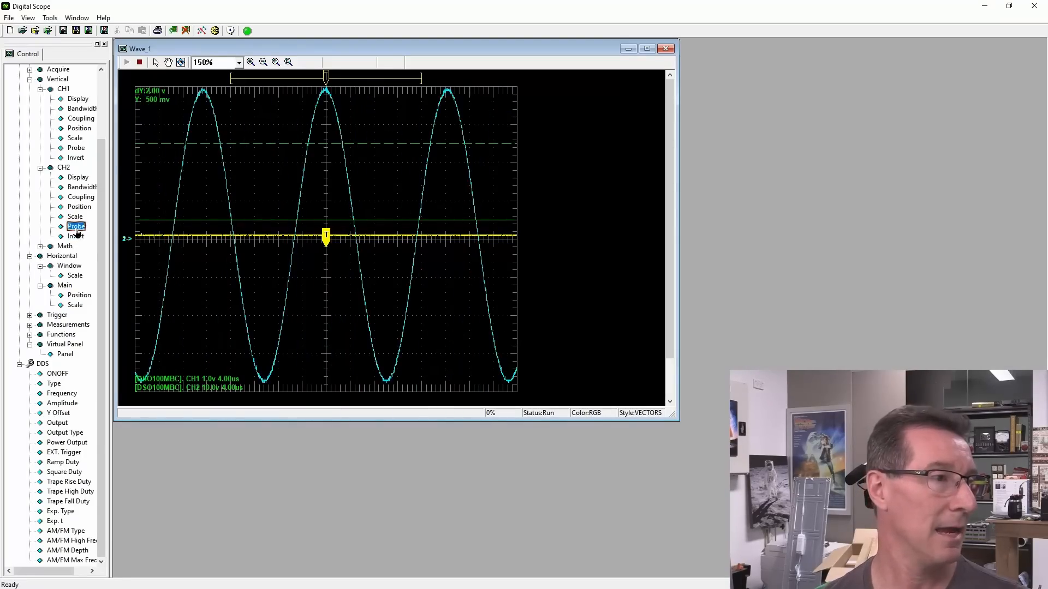
# Step: Set the CH2 probe attenuation to 1X and confirm
pyautogui.doubleClick(76, 226)
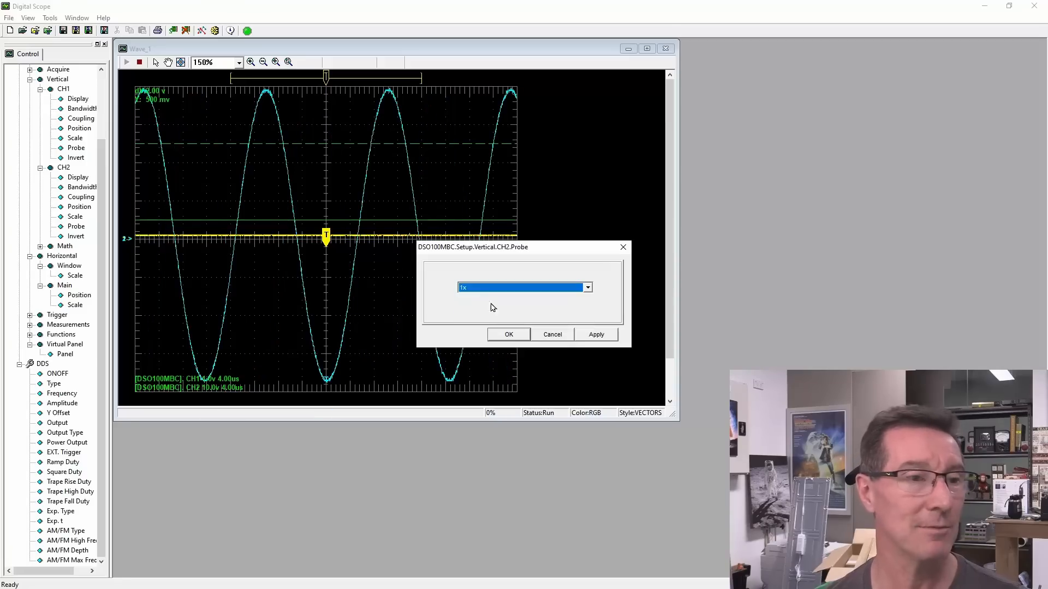
pyautogui.click(508, 335)
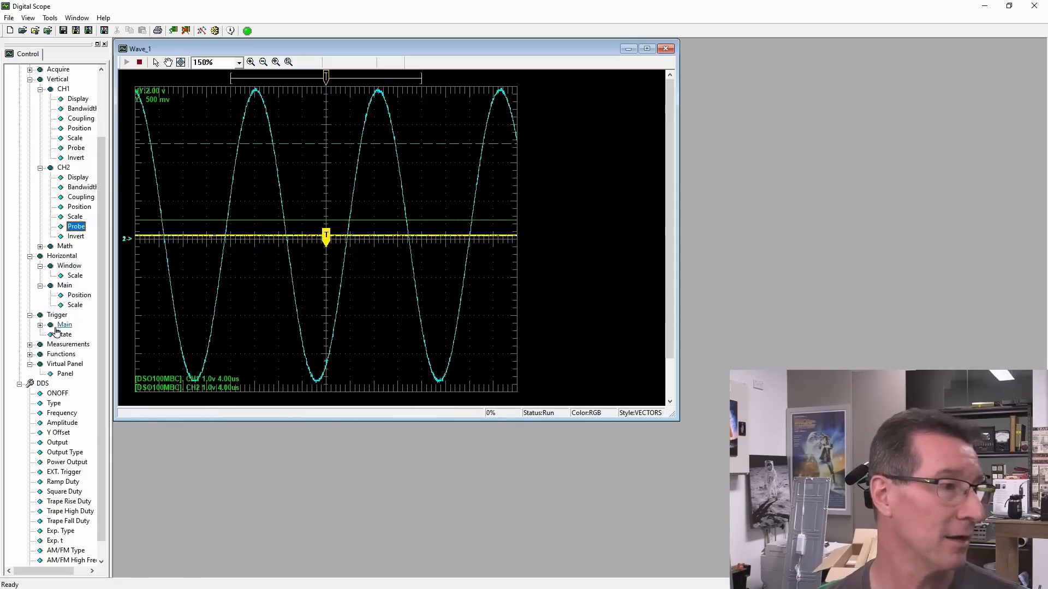
# Step: Expand the Main edge trigger, select its Source, and scroll down to the DDS settings
pyautogui.click(39, 325)
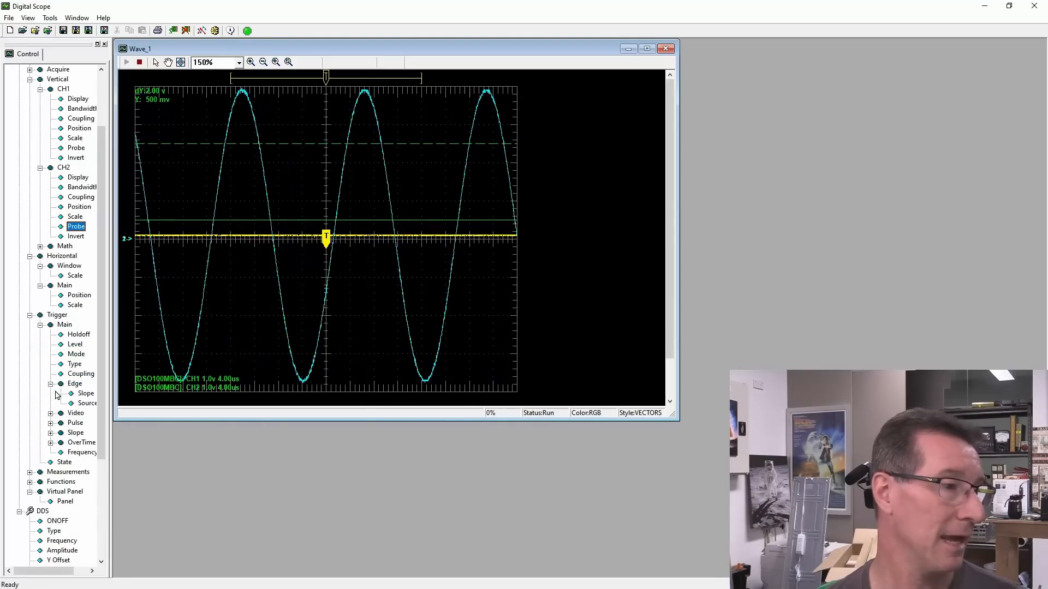
pyautogui.click(88, 403)
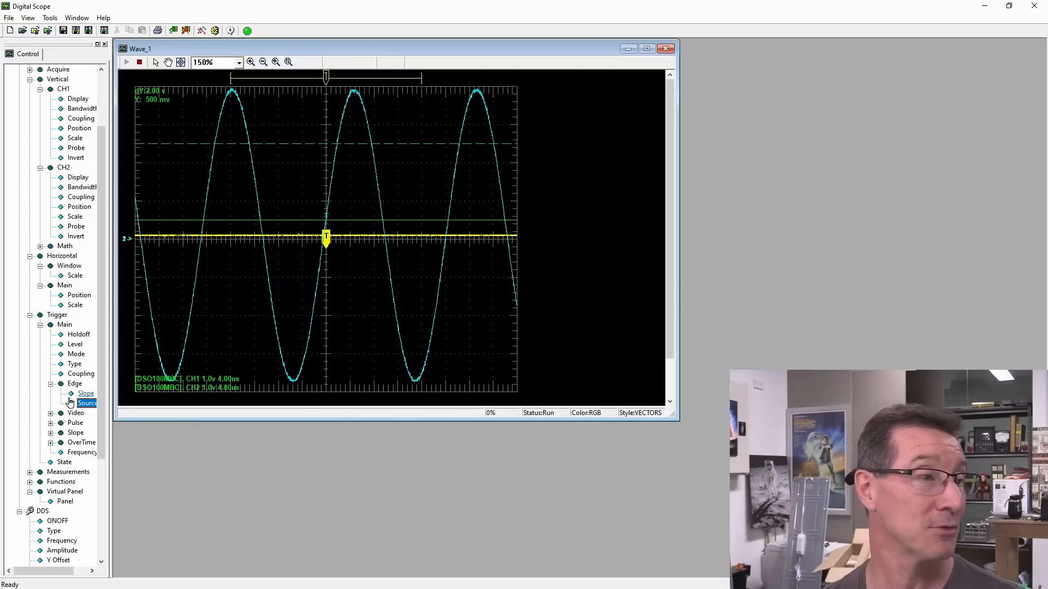
pyautogui.scroll(-3)
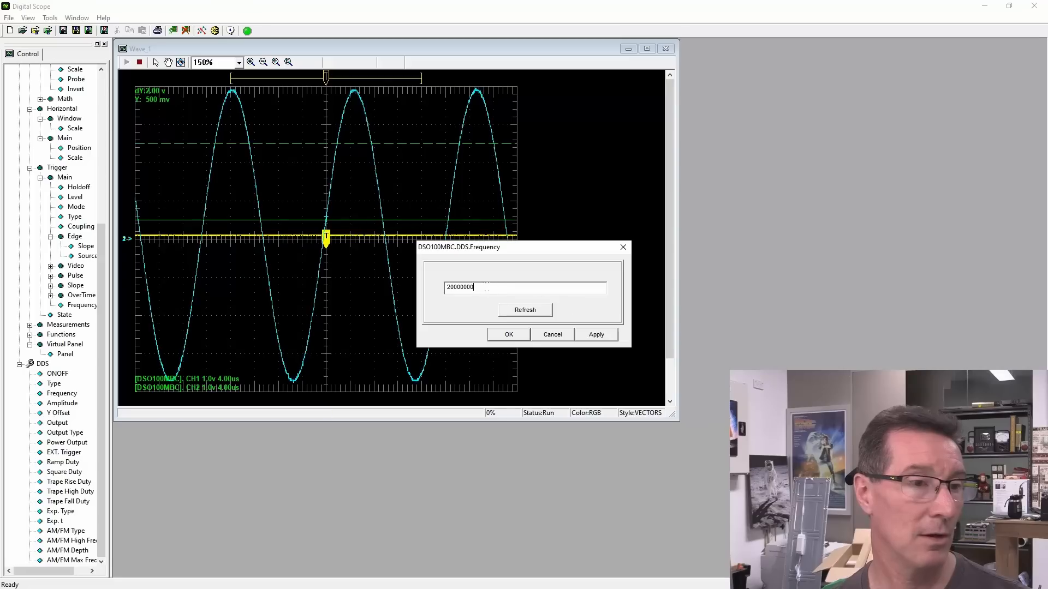
# Step: Refresh the DDS frequency, apply 100000 and confirm
pyautogui.click(509, 335)
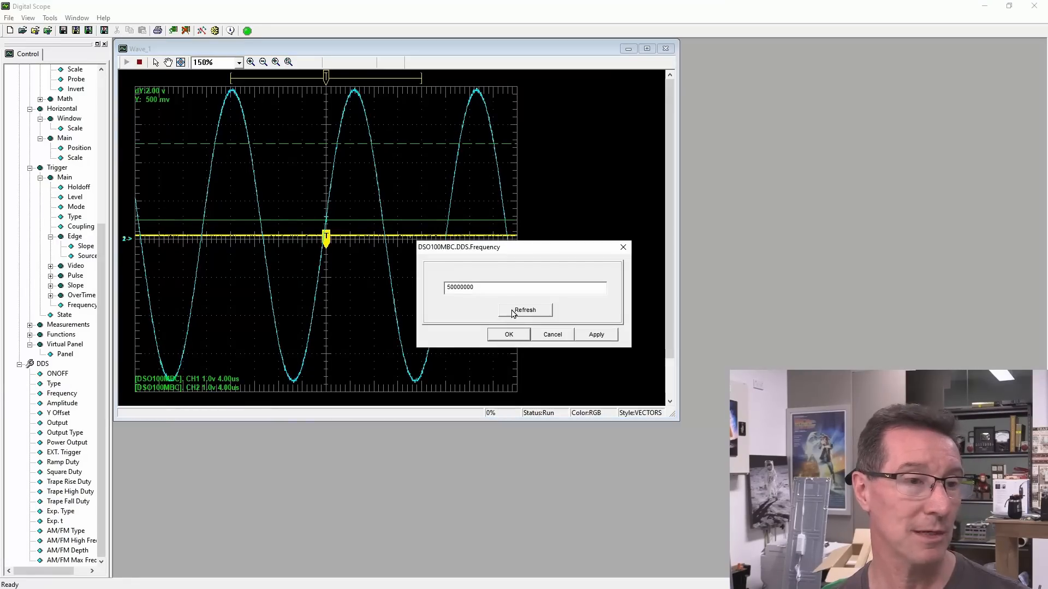
pyautogui.click(524, 310)
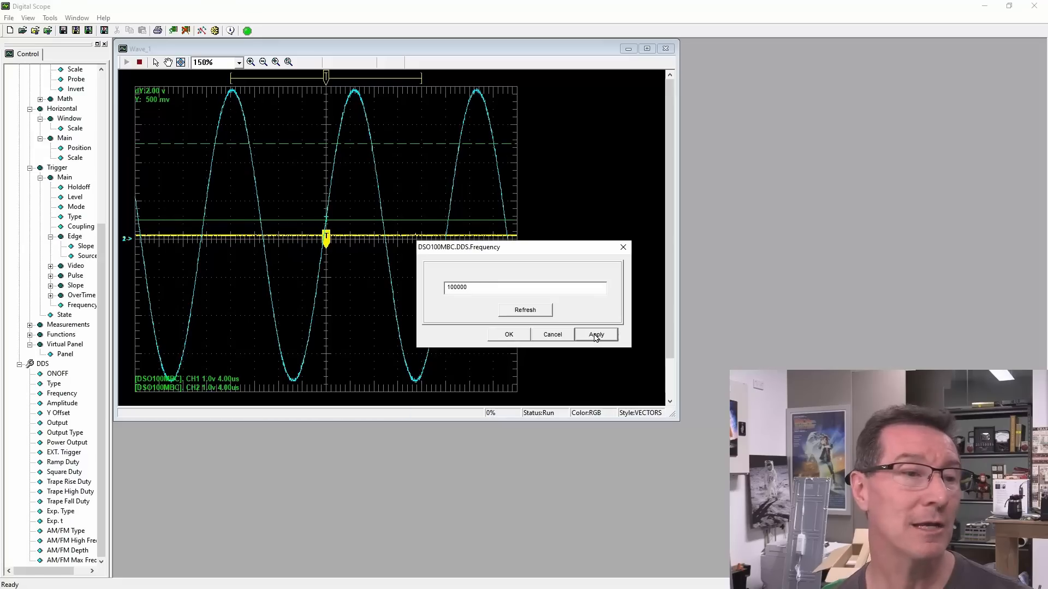
pyautogui.click(596, 335)
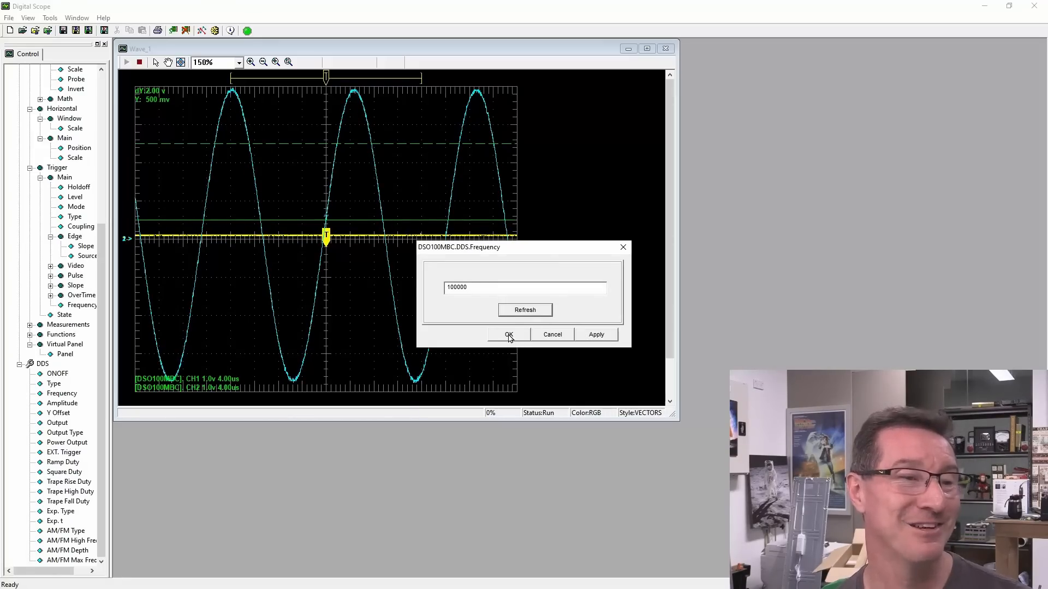
pyautogui.click(508, 335)
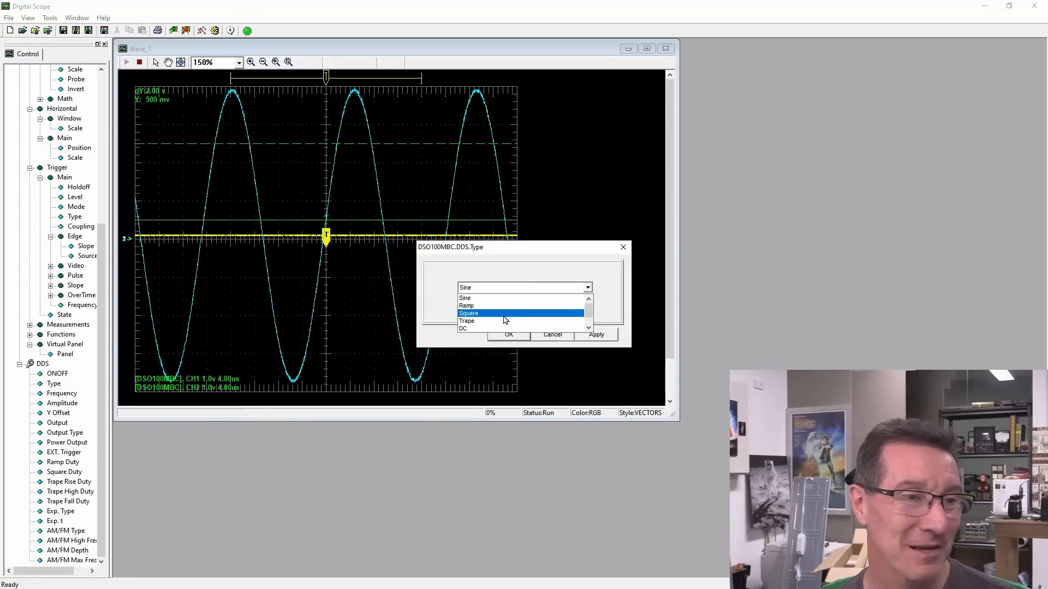
# Step: Choose Ramp from the DDS Type list, apply it and confirm
pyautogui.click(467, 306)
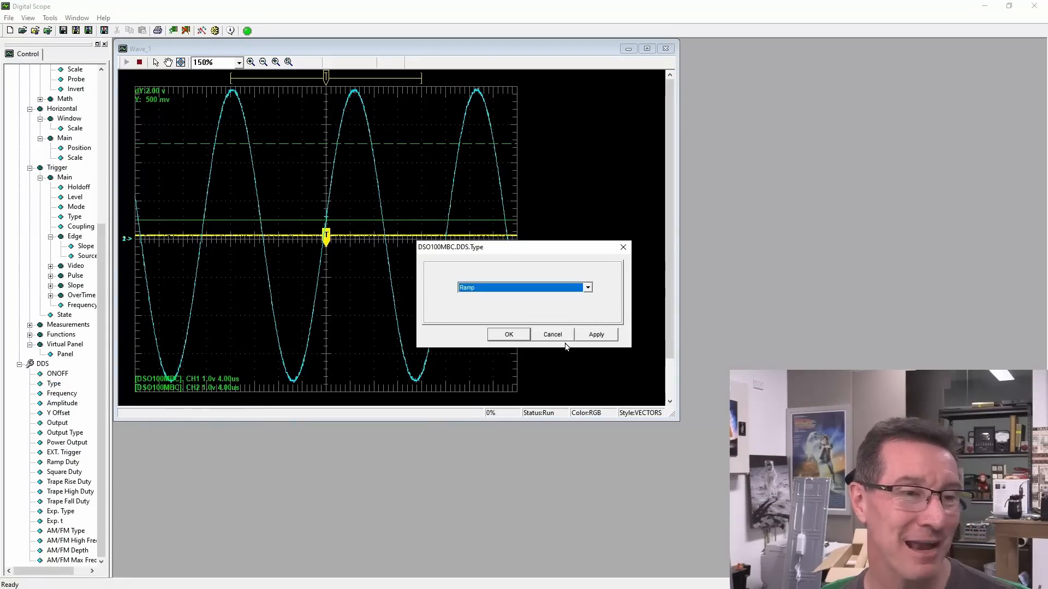
pyautogui.click(596, 335)
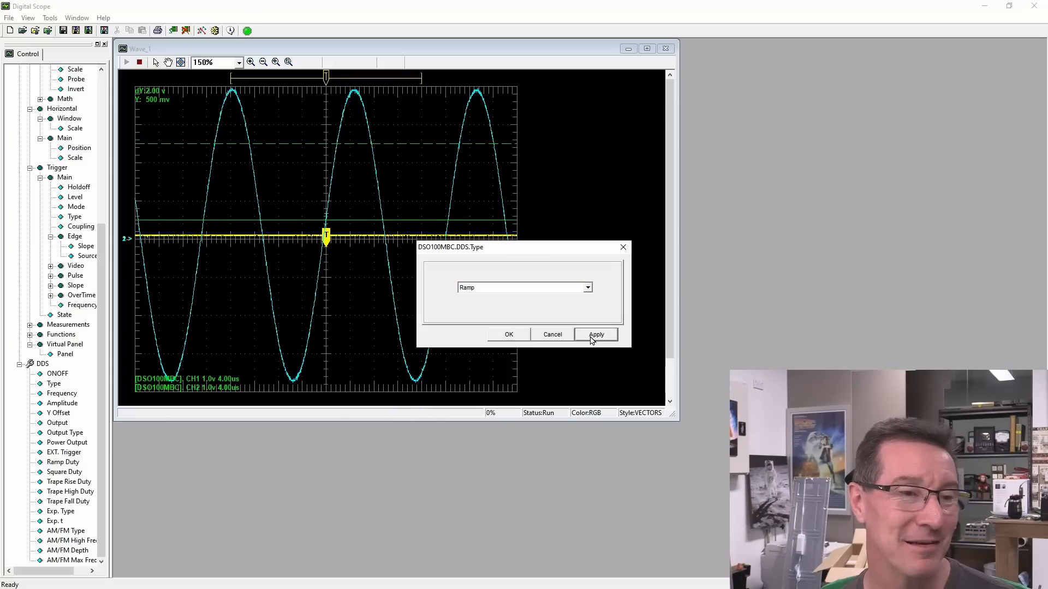
pyautogui.click(596, 335)
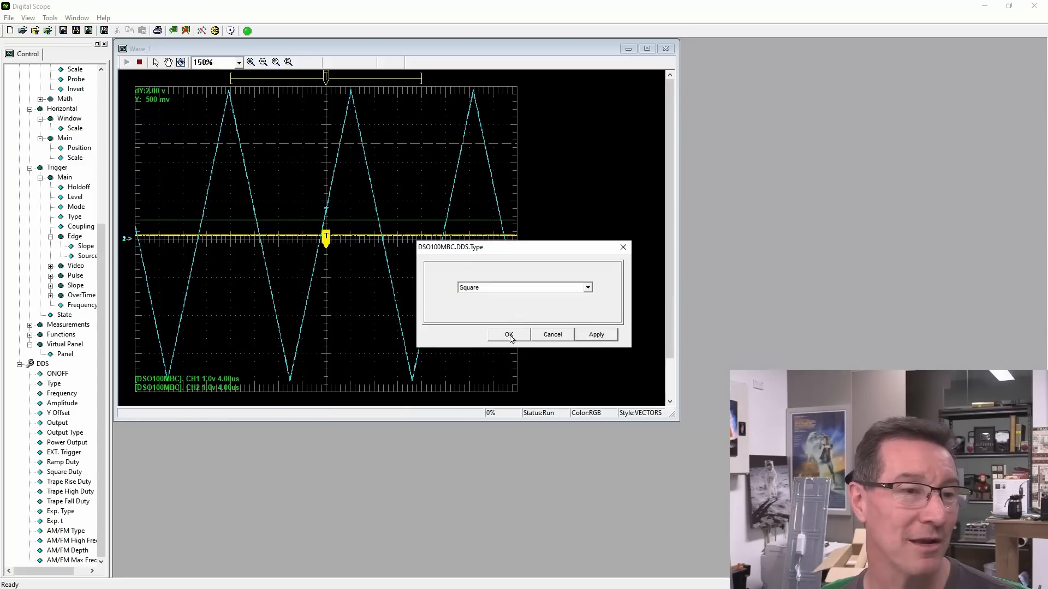
pyautogui.click(596, 335)
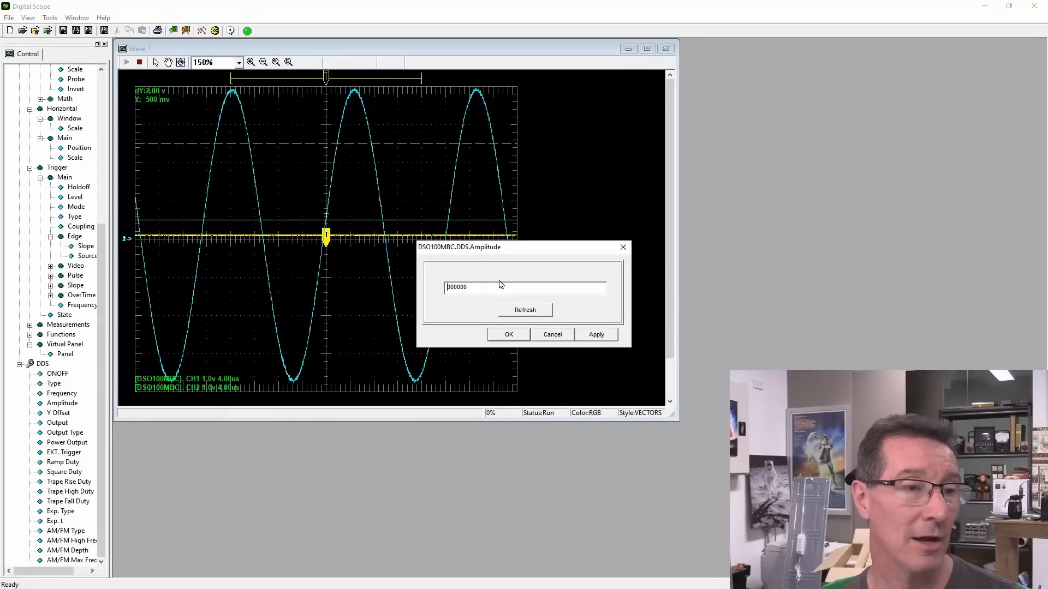
# Step: Enter 1000000 as the DDS amplitude and confirm
pyautogui.write('1000000')
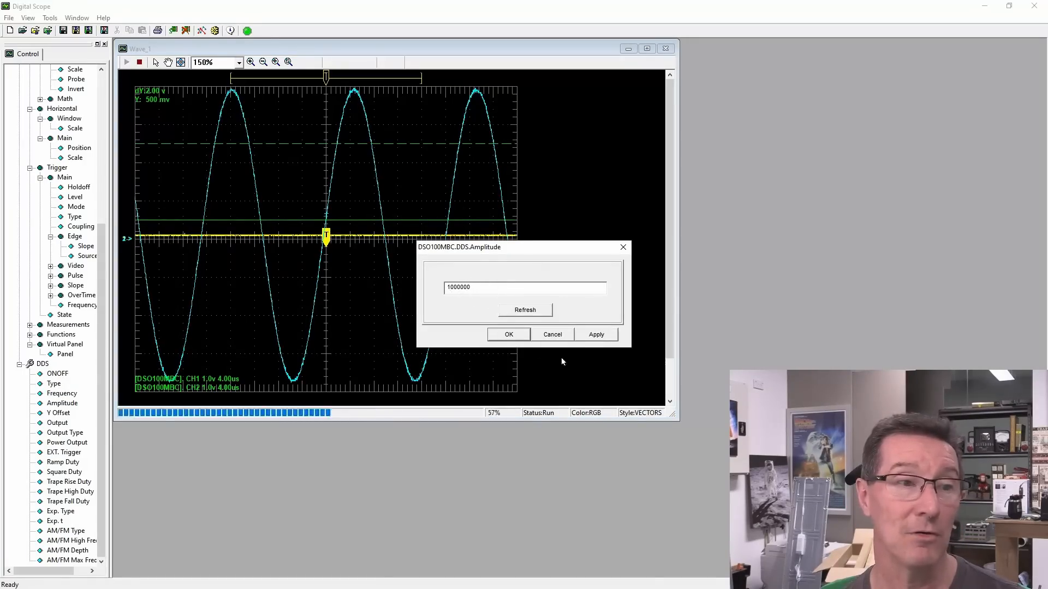
pyautogui.click(525, 310)
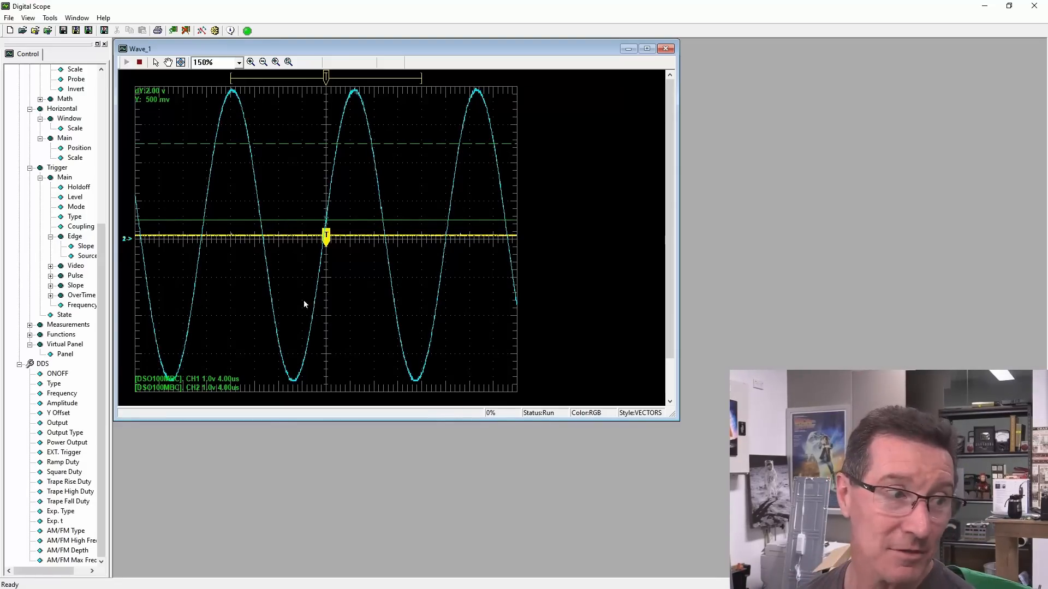
pyautogui.moveTo(346, 227)
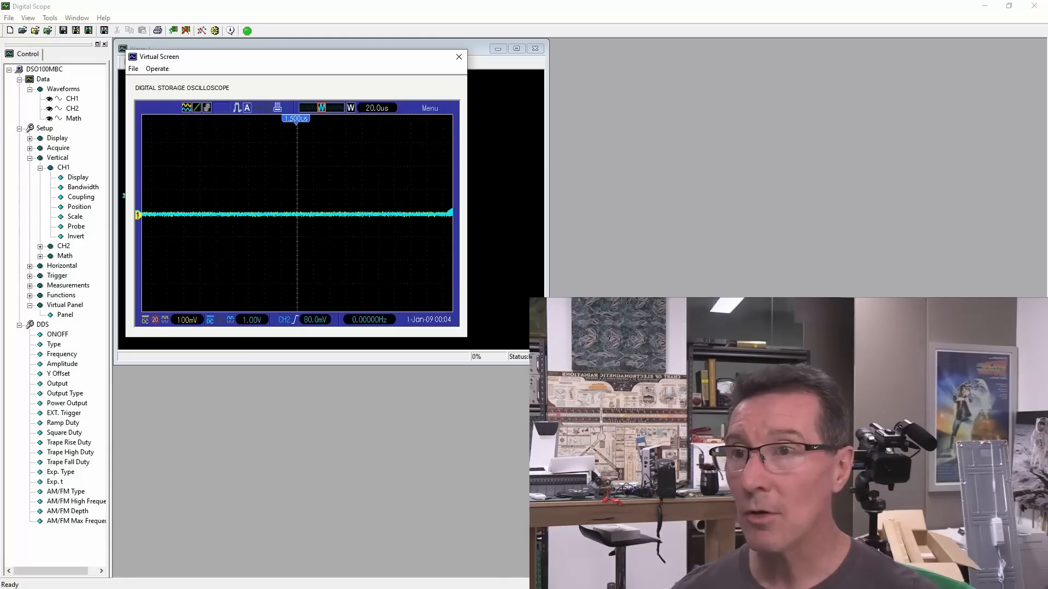
# Step: From the Virtual Screen DDS menu choose Ramp and select Freq for adjustment around 38.37KHz
pyautogui.click(430, 107)
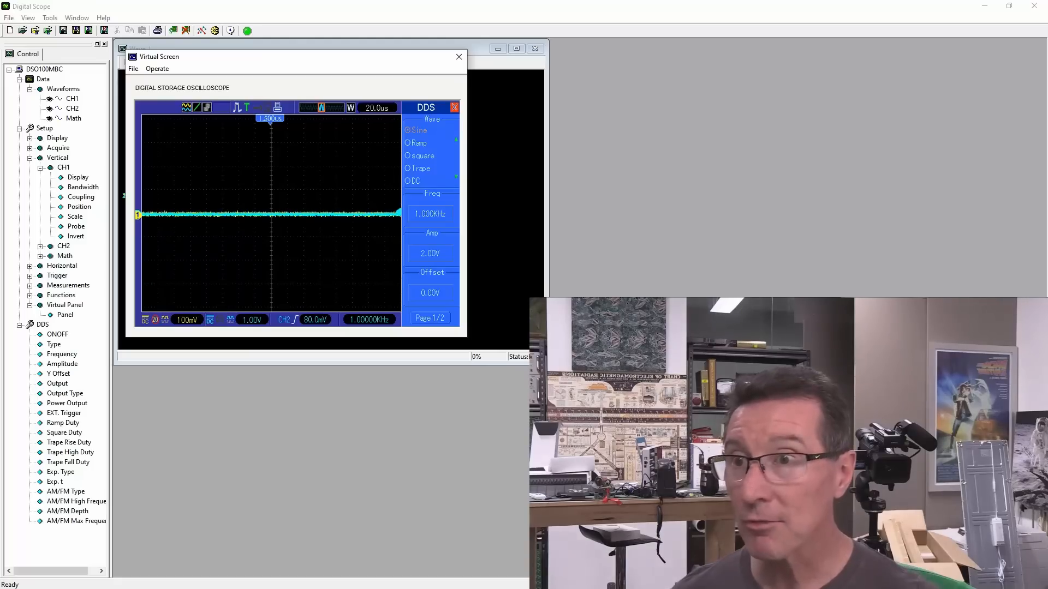
pyautogui.click(408, 143)
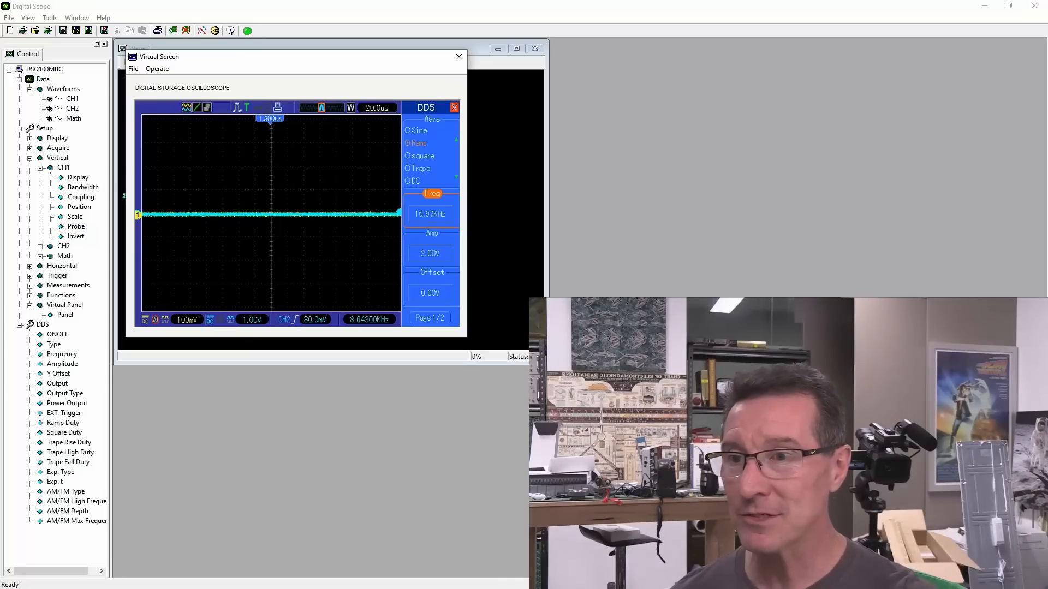
pyautogui.click(430, 318)
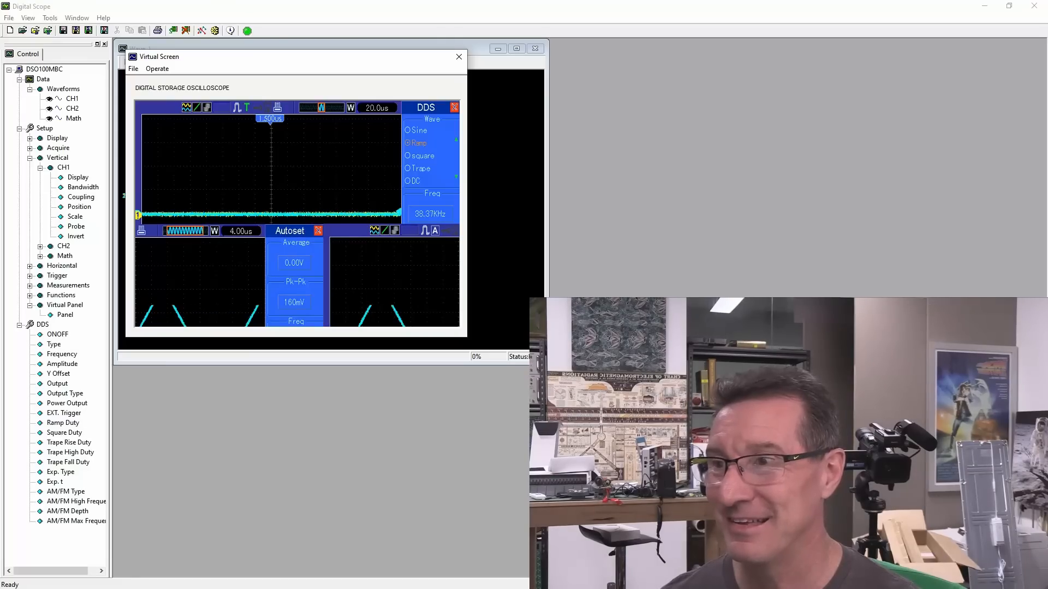
# Step: Show the 38.37 kHz, 2 V ramp trace full-screen and bring up the DDS frequency keypad reading 38370
pyautogui.click(295, 231)
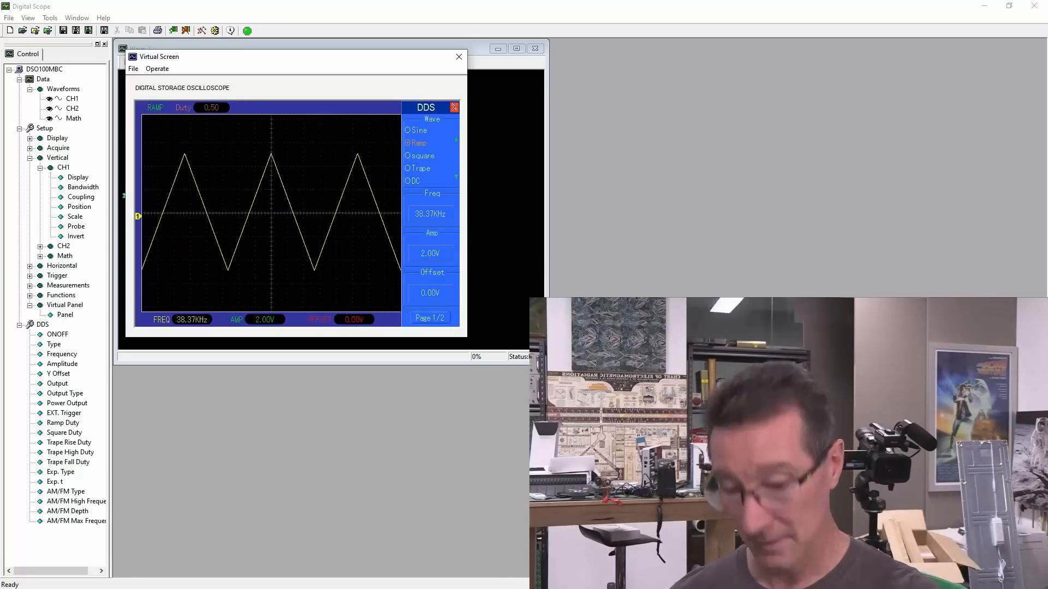
pyautogui.click(432, 214)
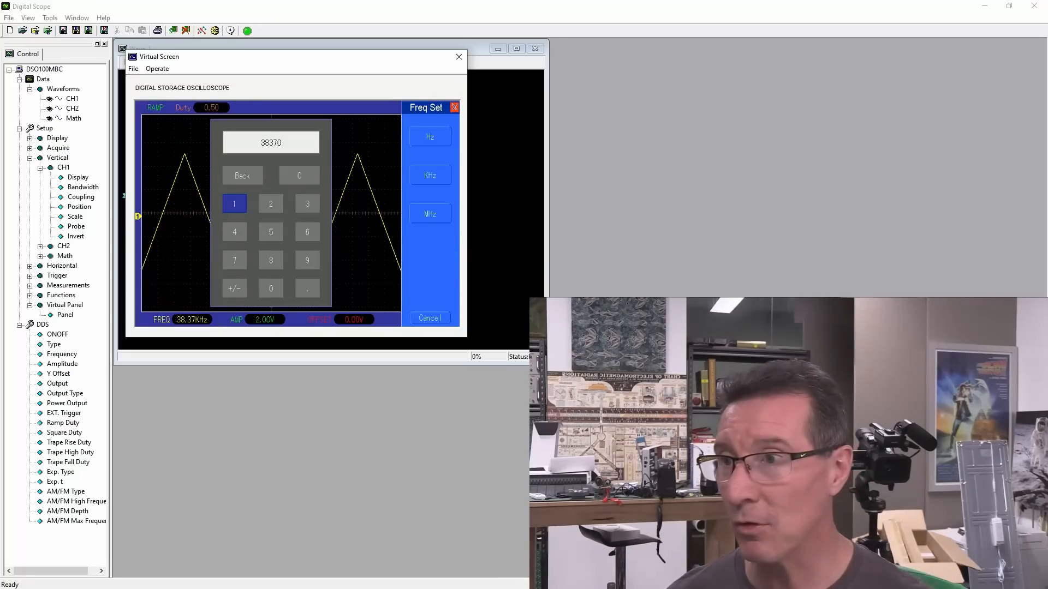